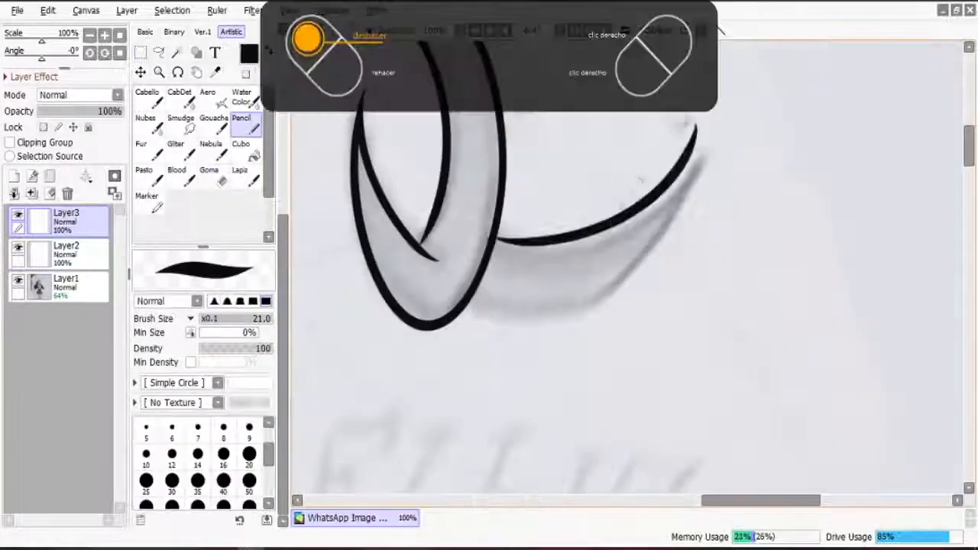
- Ink black outlines for the skull mask, antlers, hair and skirt, erasing stray pleat lines
left_click(208, 170)
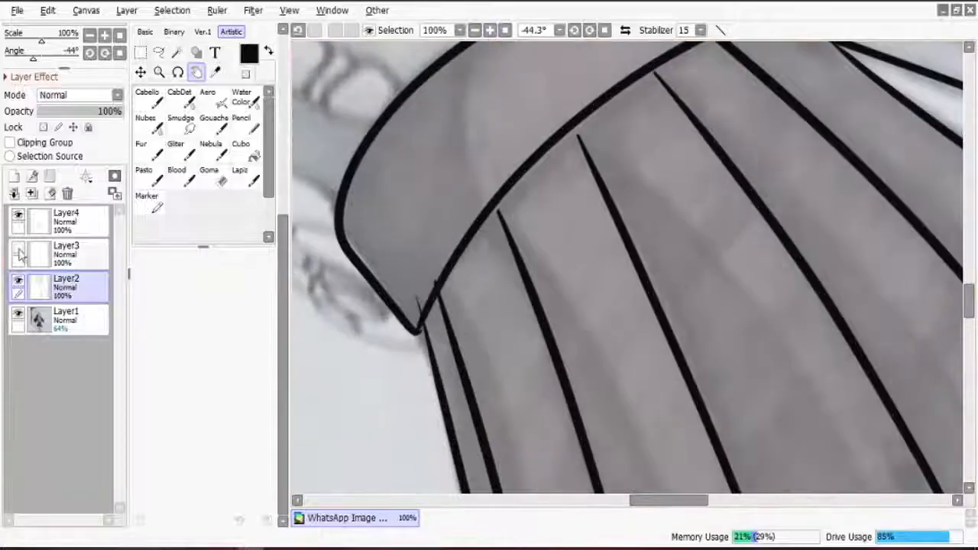
left_click(209, 178)
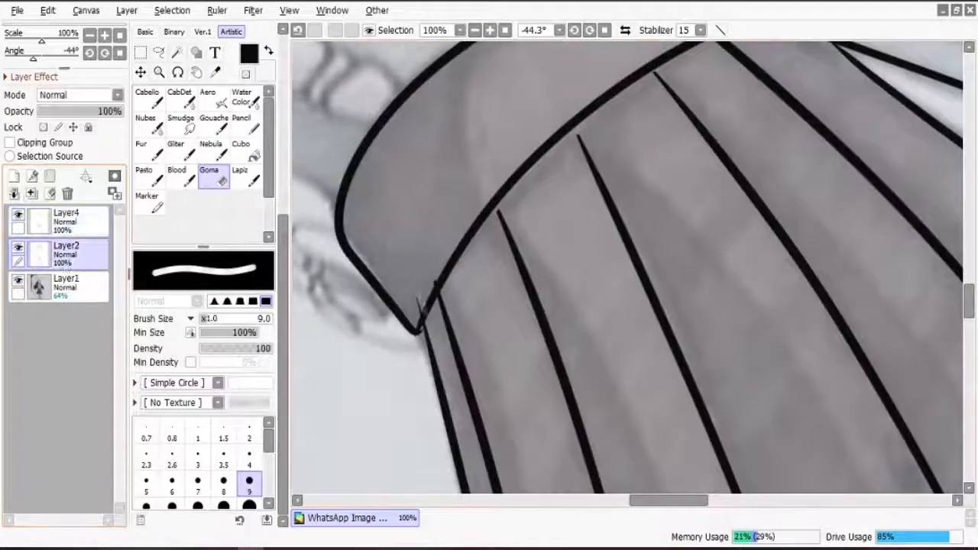
left_click(66, 221)
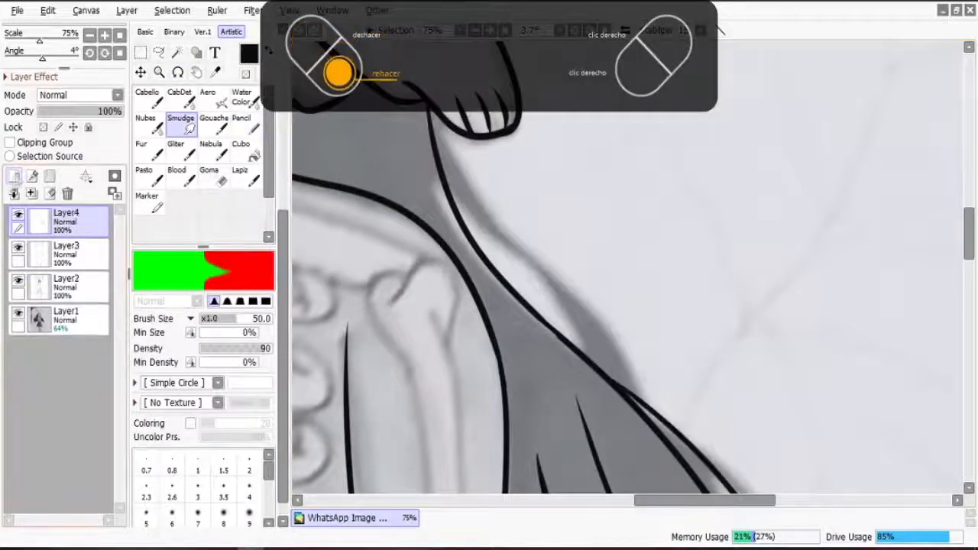
left_click(240, 122)
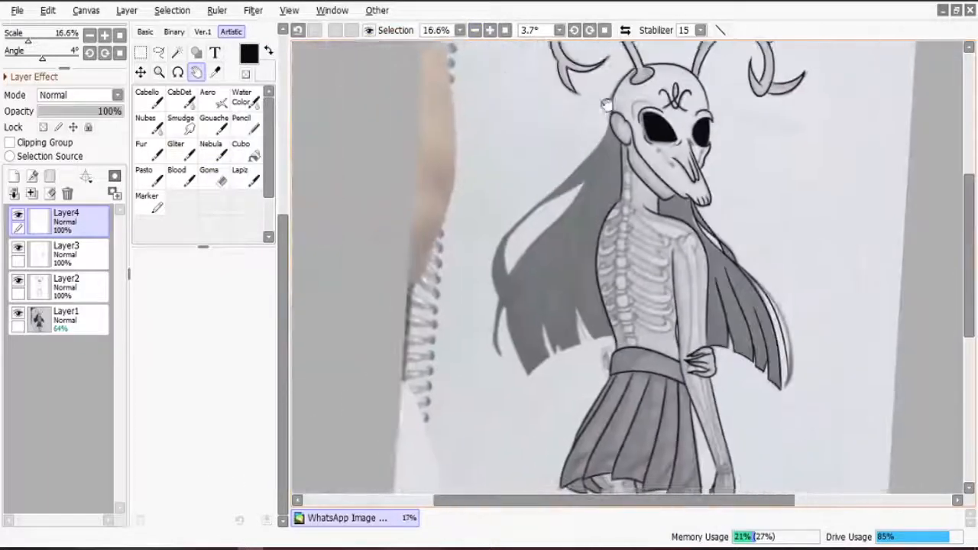
- Touch up the line art, erasing stray marks around the hair ends
left_click(241, 123)
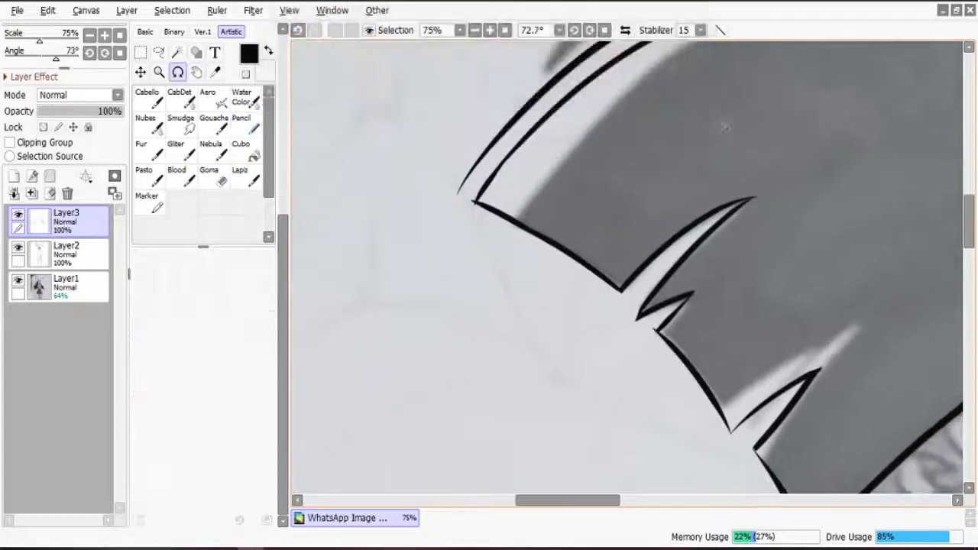
left_click(241, 122)
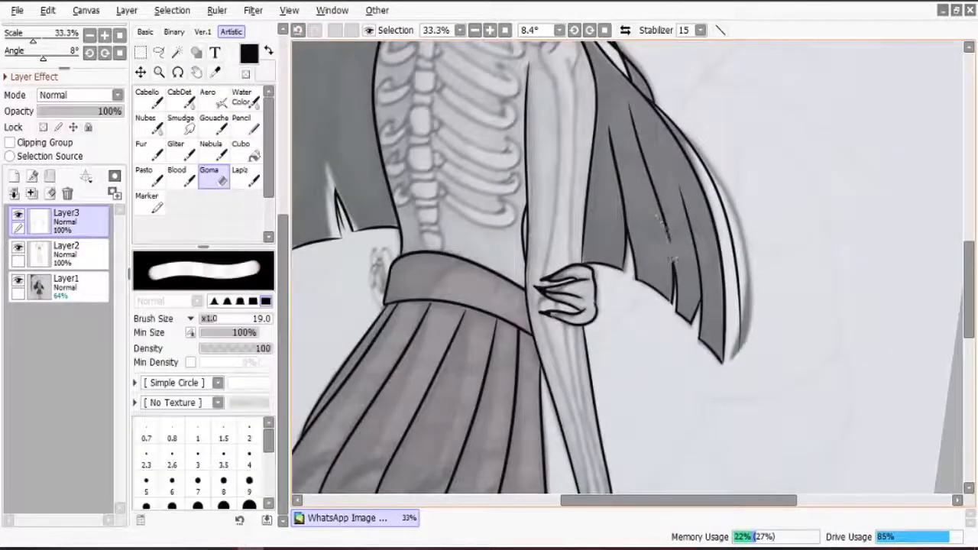
left_click_drag(627, 111, 672, 264)
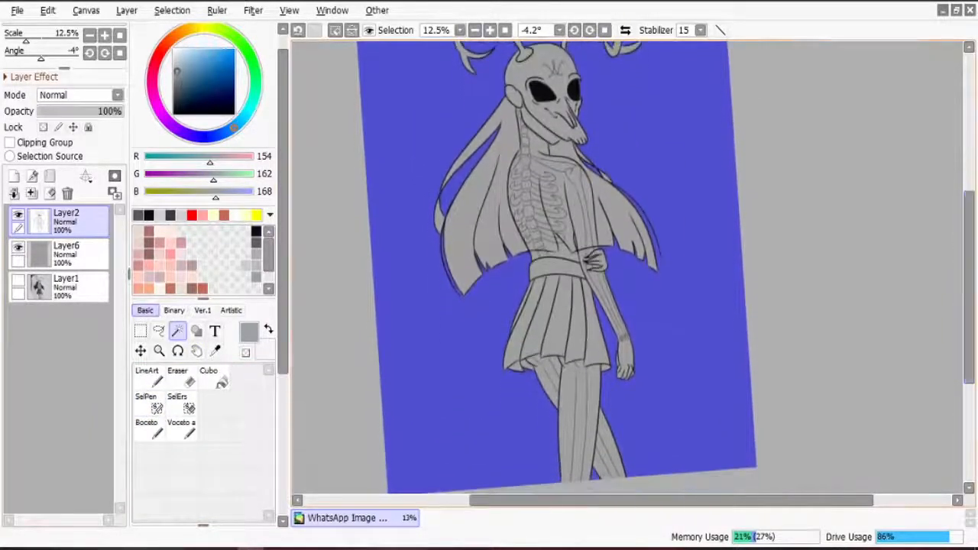
- Fill the pollera, huesos, skin and hair folders with gray tones, plus a gray background
left_click(171, 10)
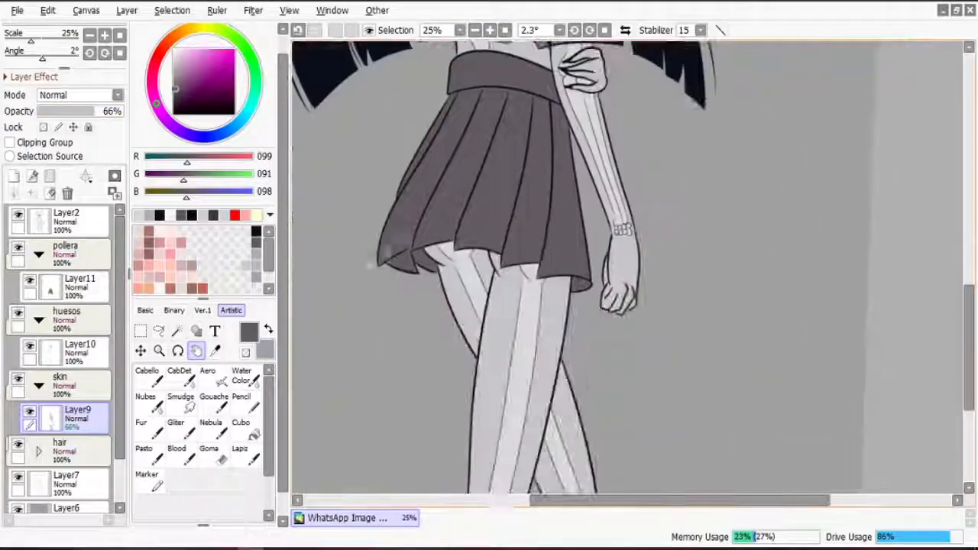
- Paint hair shadows on a clipped Multiply layer, zoomed in, refining them with the Goma eraser
left_click(253, 10)
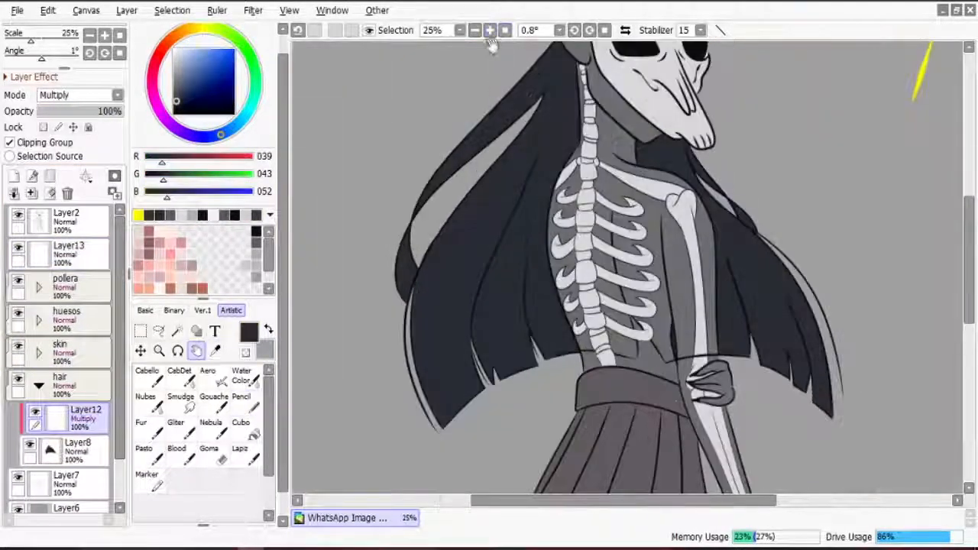
left_click(475, 30)
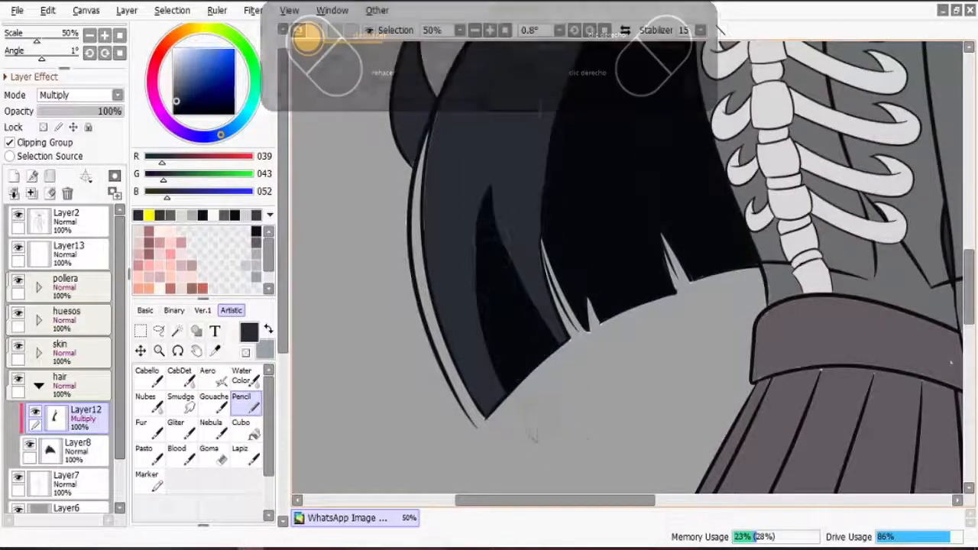
left_click(207, 449)
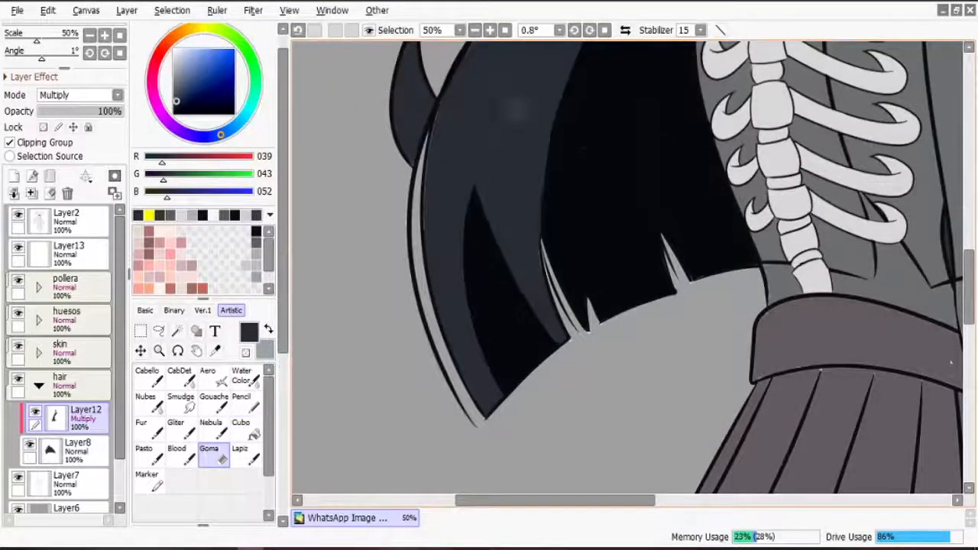